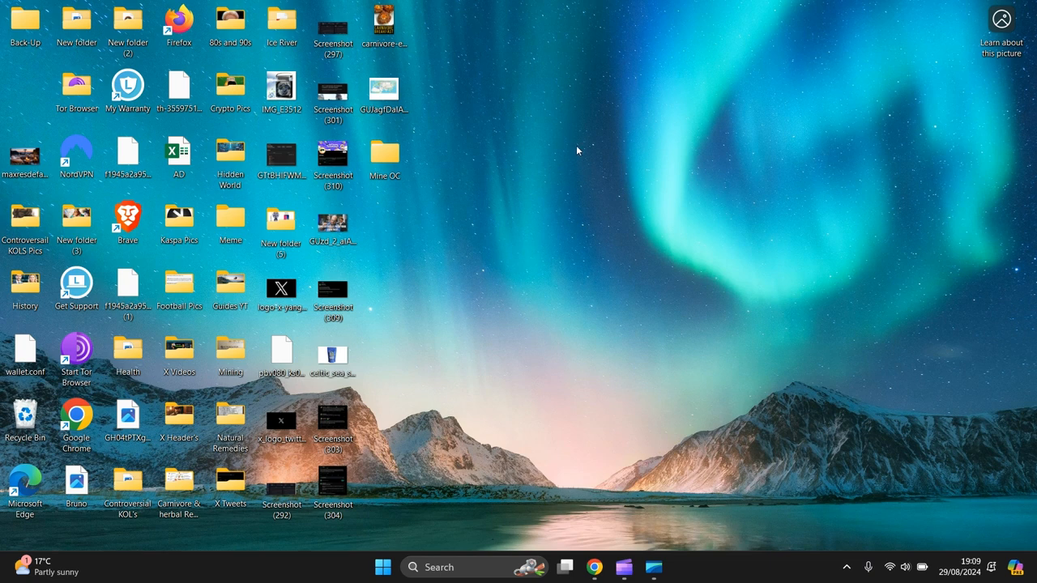
{"action": "mouse_move", "coordinate": [554, 181]}
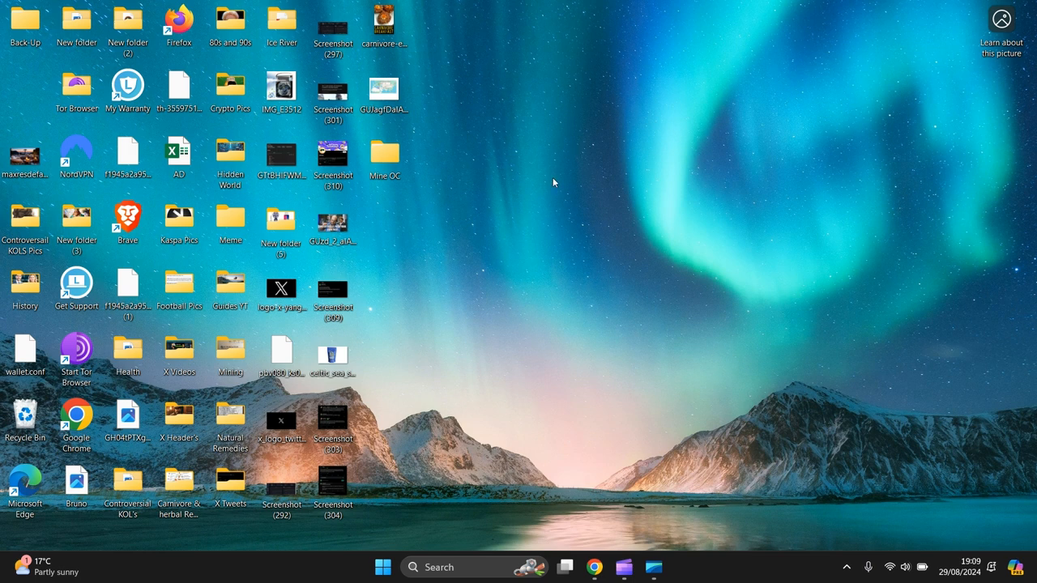
{"action": "mouse_move", "coordinate": [435, 204]}
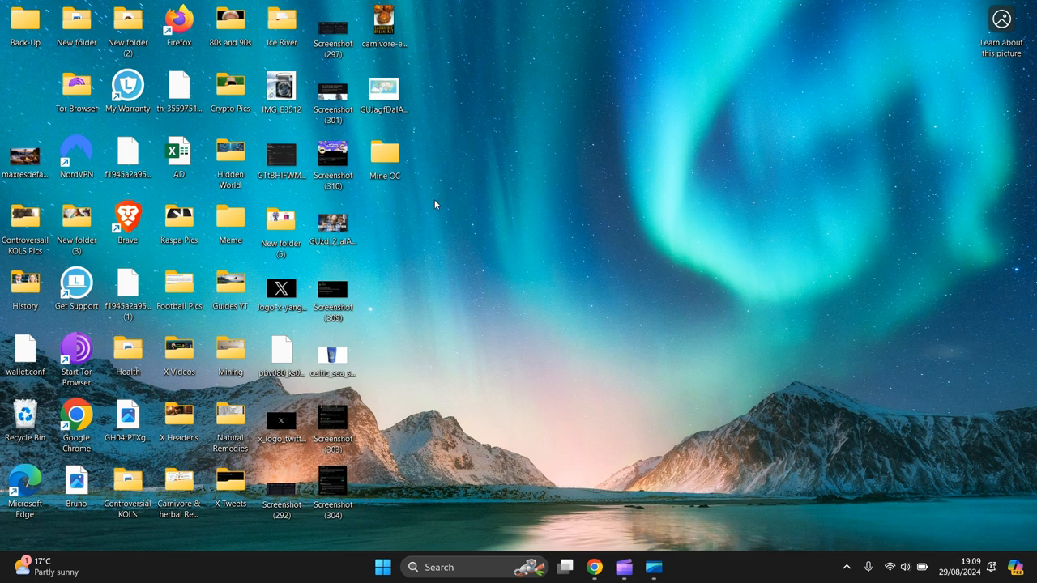
{"action": "mouse_move", "coordinate": [921, 196]}
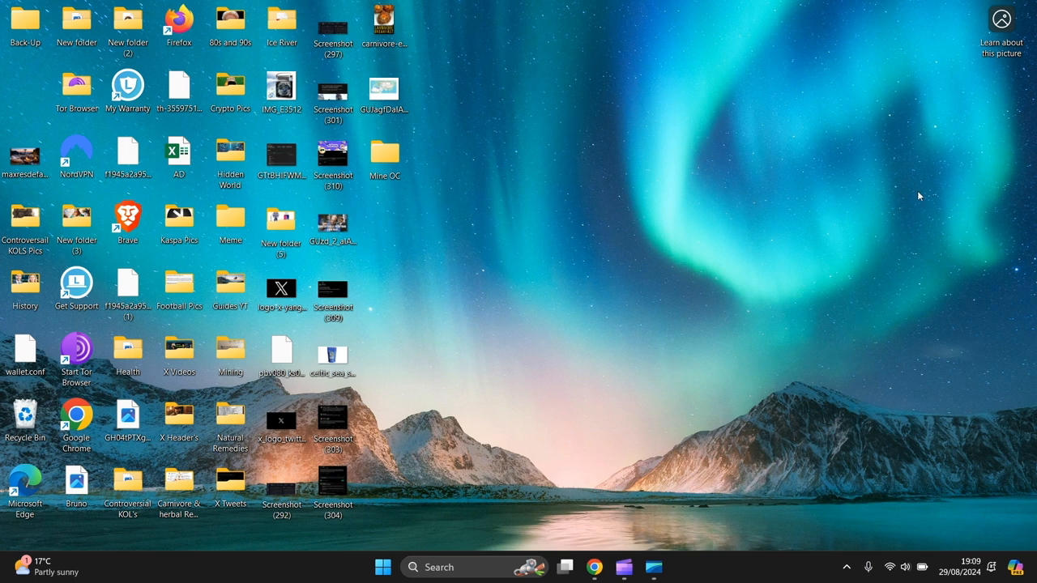
{"action": "mouse_move", "coordinate": [639, 210]}
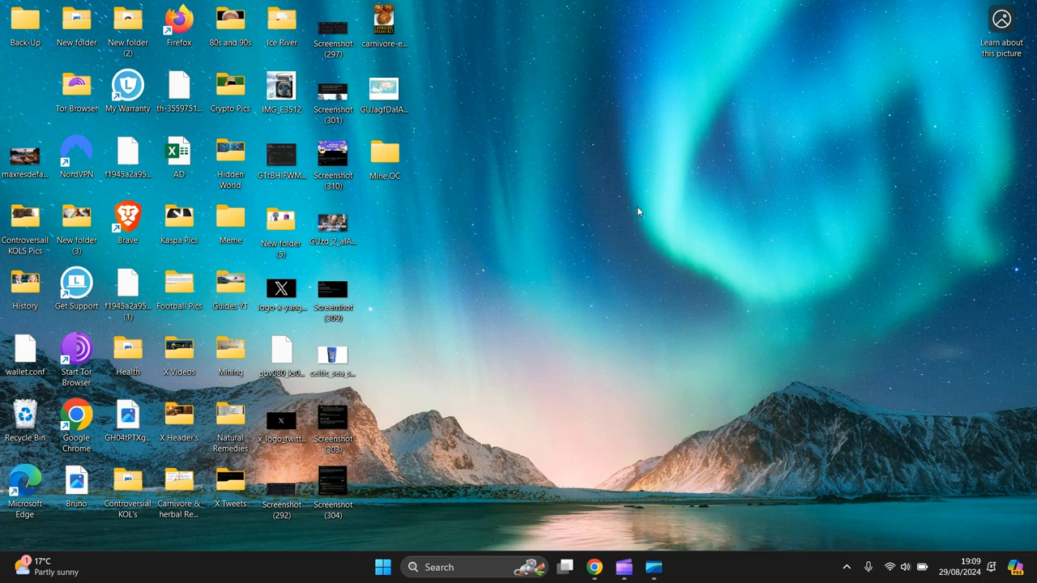
{"action": "mouse_move", "coordinate": [531, 277]}
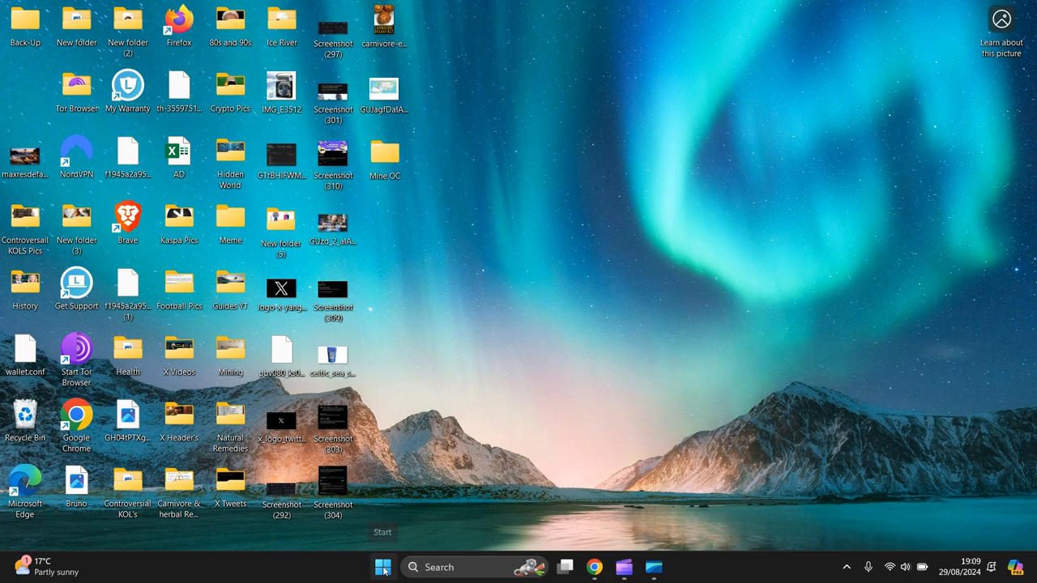
{"action": "mouse_move", "coordinate": [382, 567]}
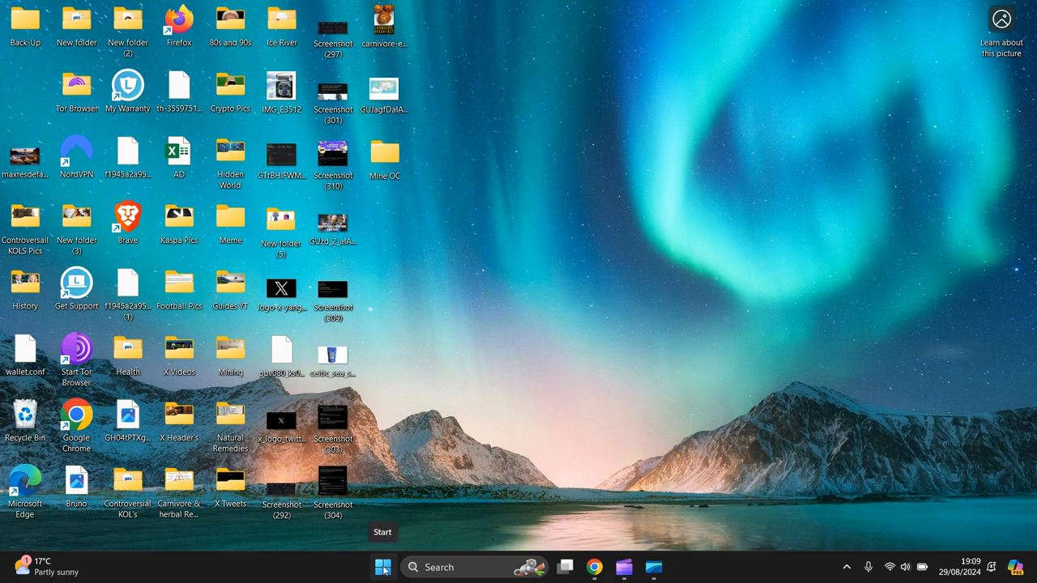
Step: Bring up the Start menu from the taskbar
{"action": "left_click", "coordinate": [382, 567]}
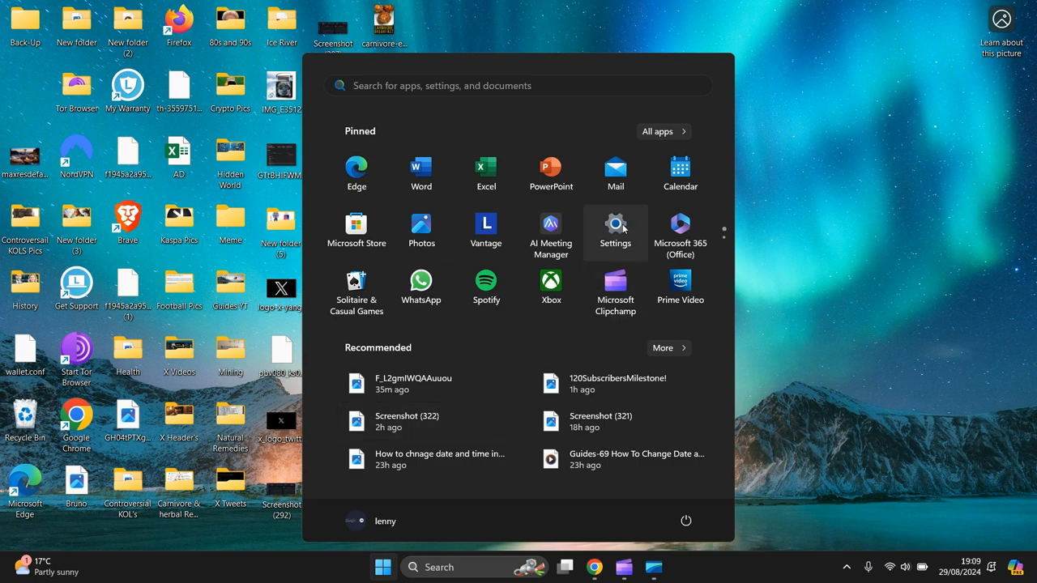
Step: Launch Settings from Start and search it for 'keyboard'
{"action": "left_click", "coordinate": [615, 226]}
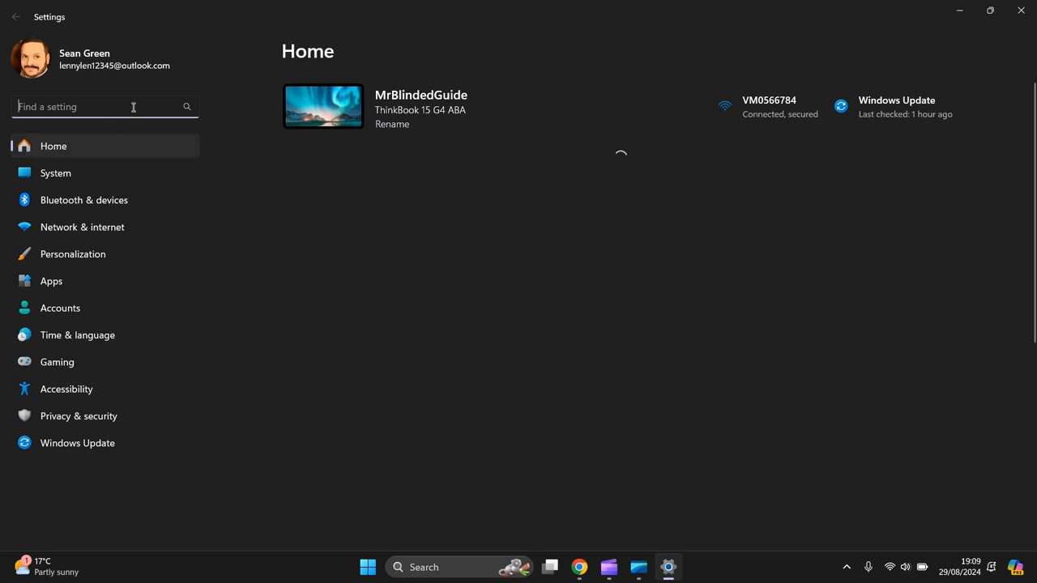
{"action": "type", "text": "keyboard"}
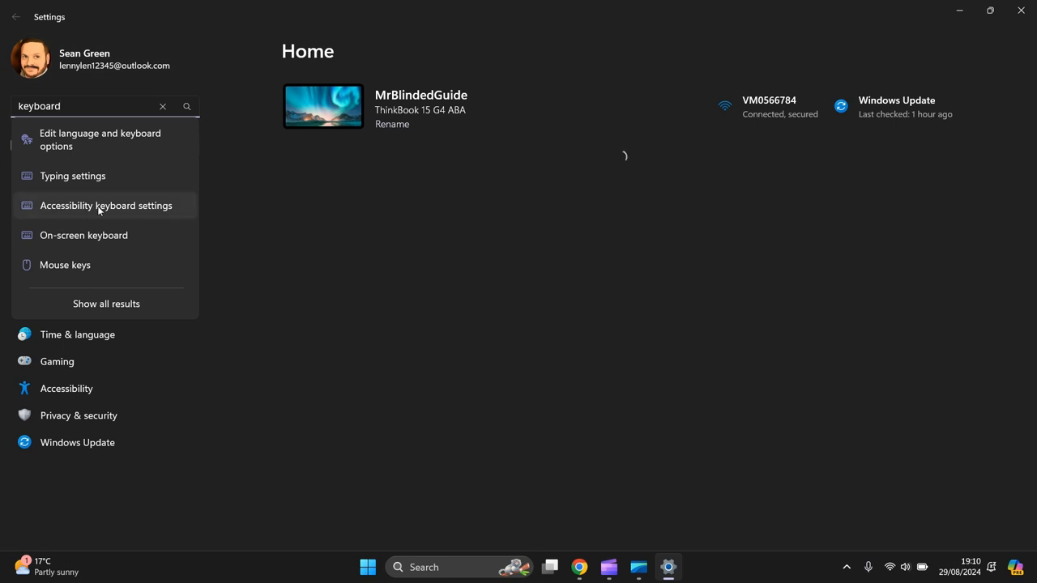
{"action": "mouse_move", "coordinate": [73, 242]}
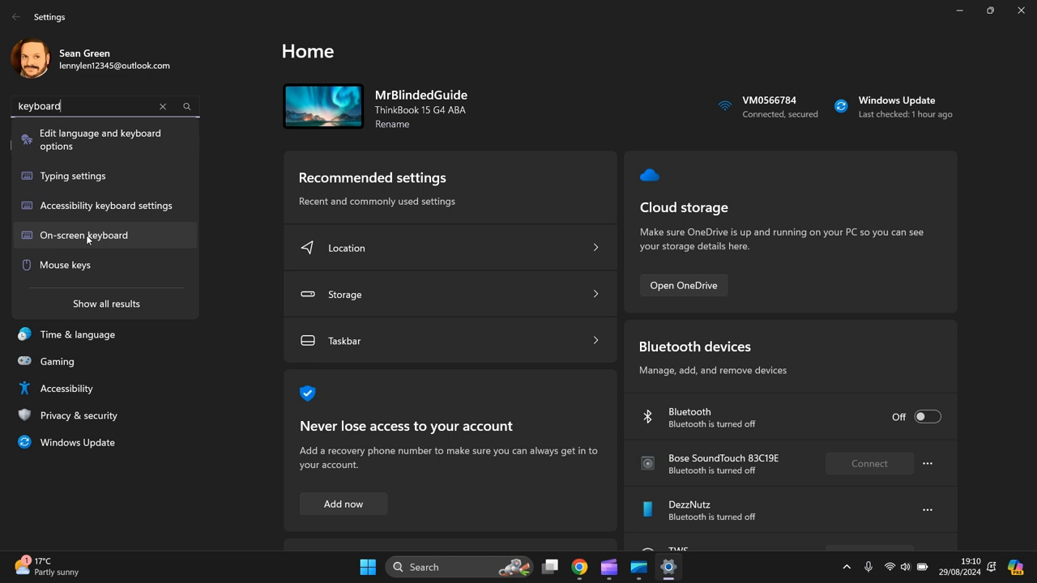
Step: Turn the On-screen keyboard toggle On from the Accessibility keyboard search result
{"action": "left_click", "coordinate": [84, 235]}
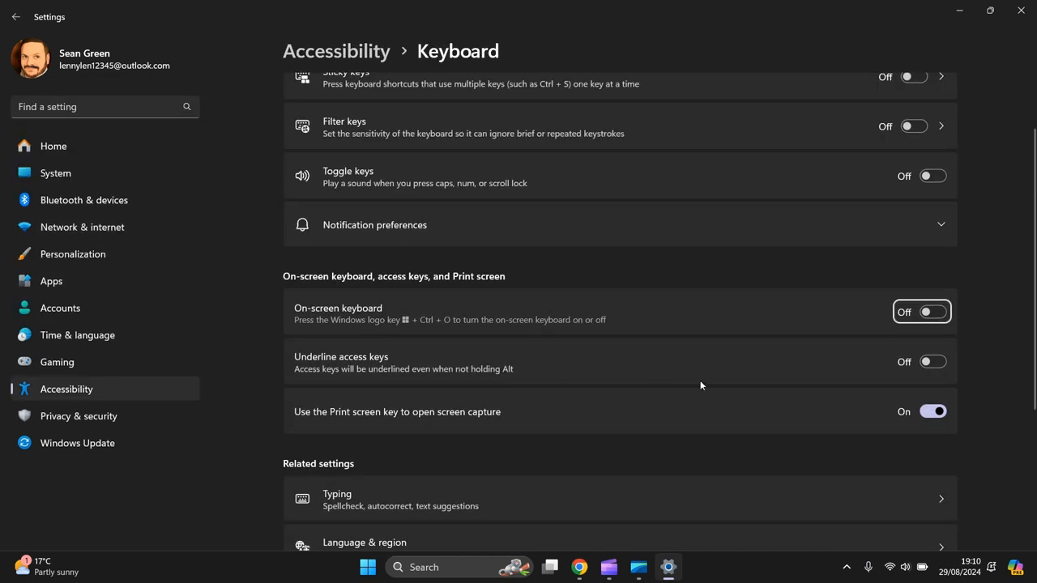
{"action": "scroll", "scroll_direction": "down", "scroll_amount": 3}
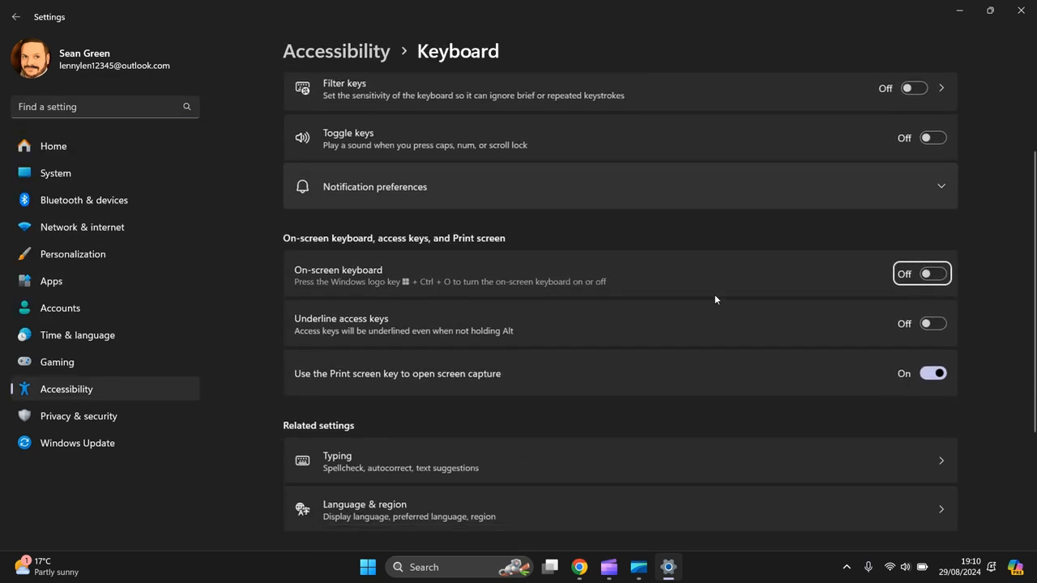
{"action": "scroll", "scroll_direction": "down", "scroll_amount": 3}
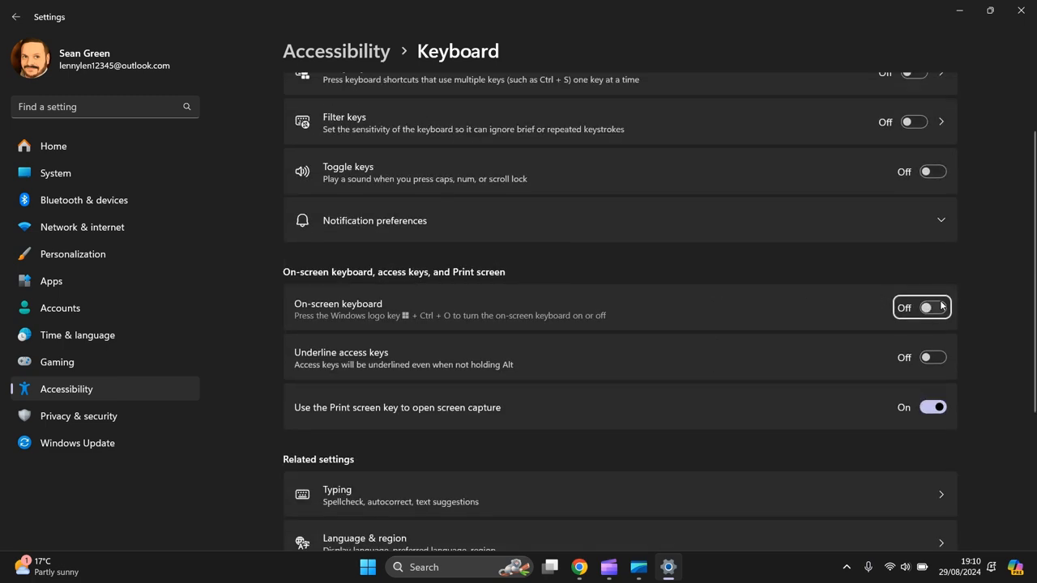
{"action": "left_click", "coordinate": [931, 308]}
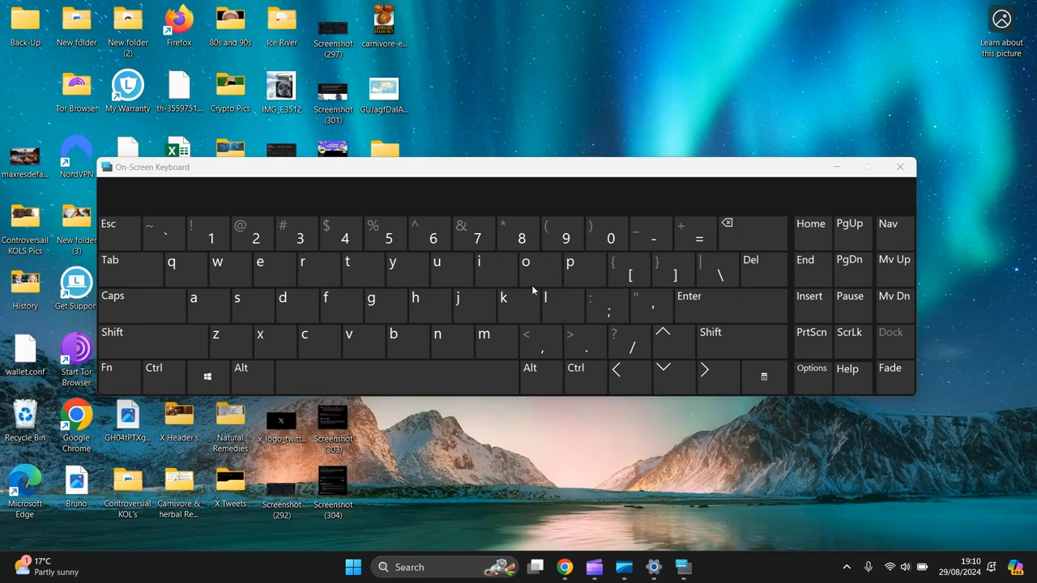
{"action": "left_click", "coordinate": [347, 263]}
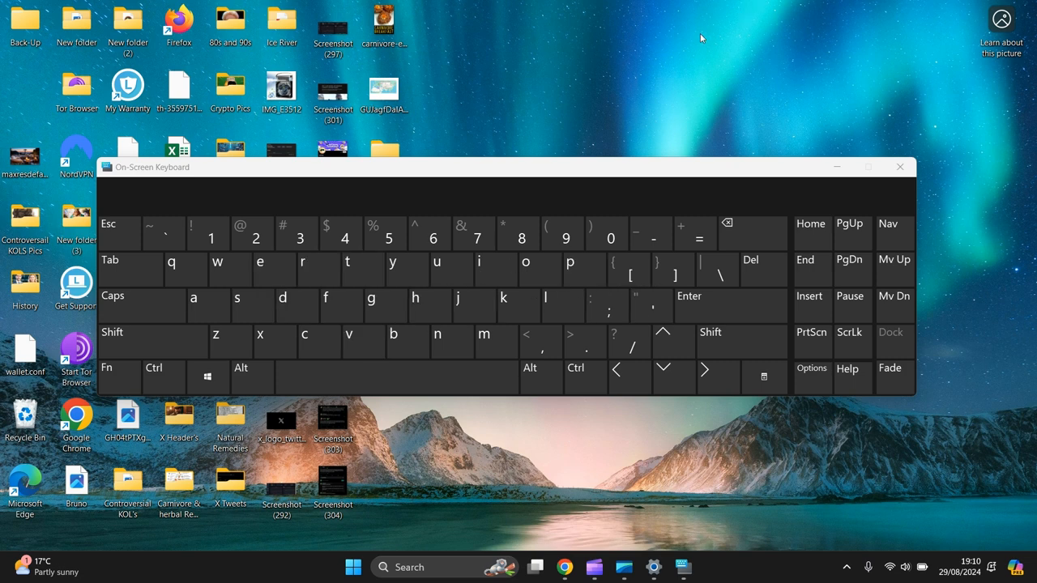
{"action": "mouse_move", "coordinate": [570, 82]}
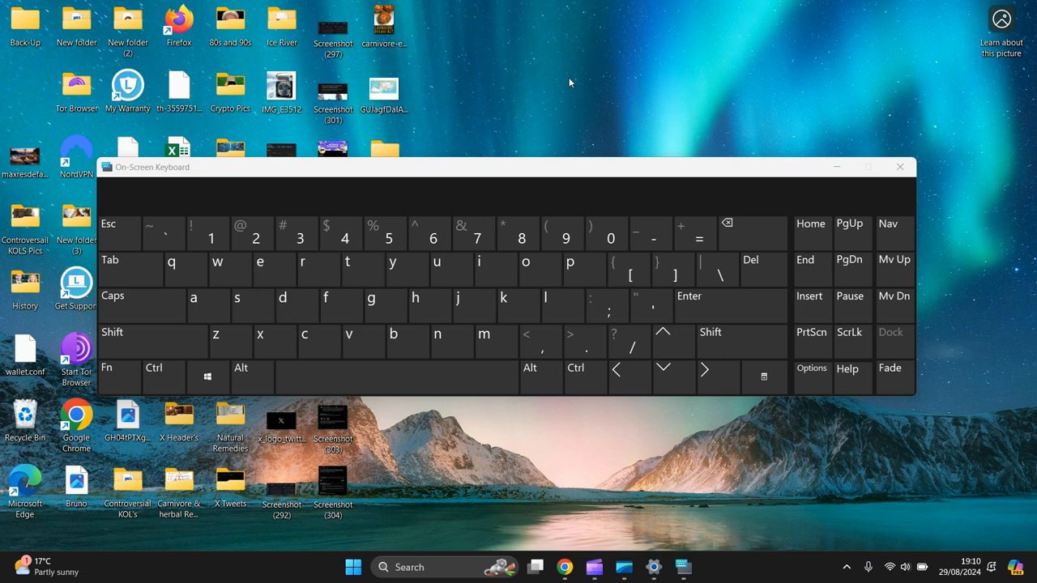
{"action": "left_click", "coordinate": [301, 269]}
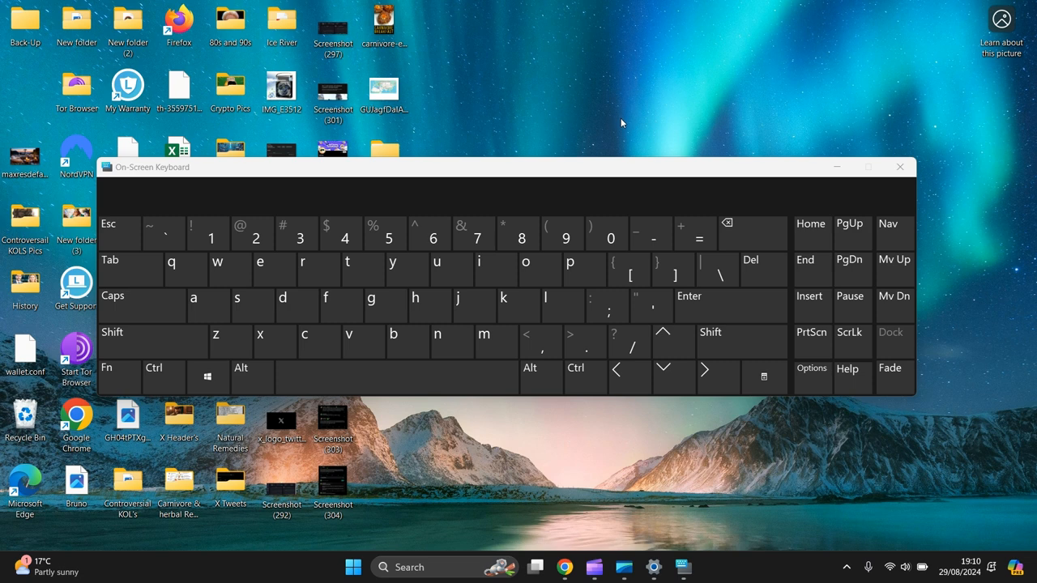
{"action": "mouse_move", "coordinate": [632, 113]}
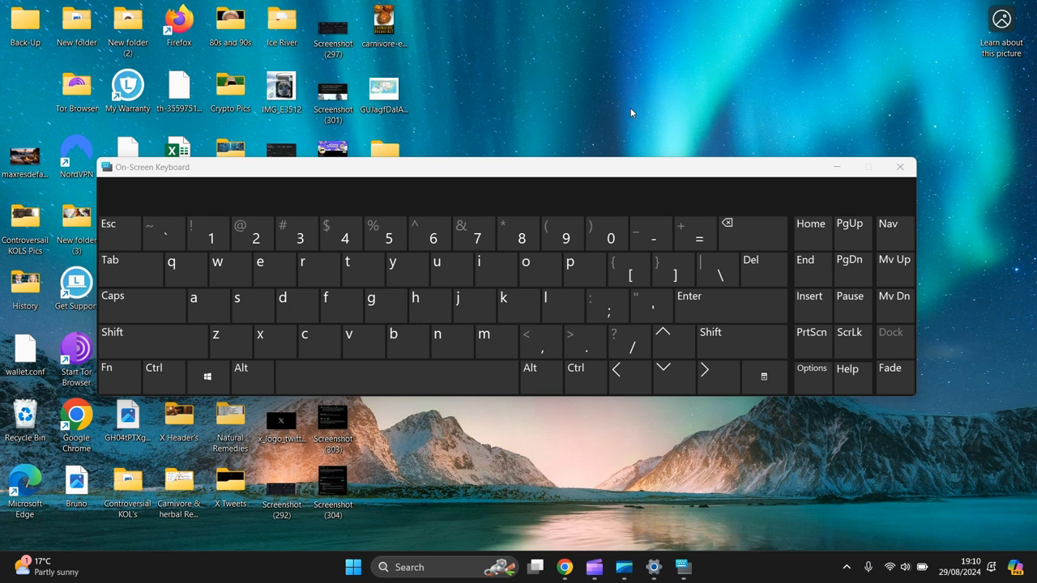